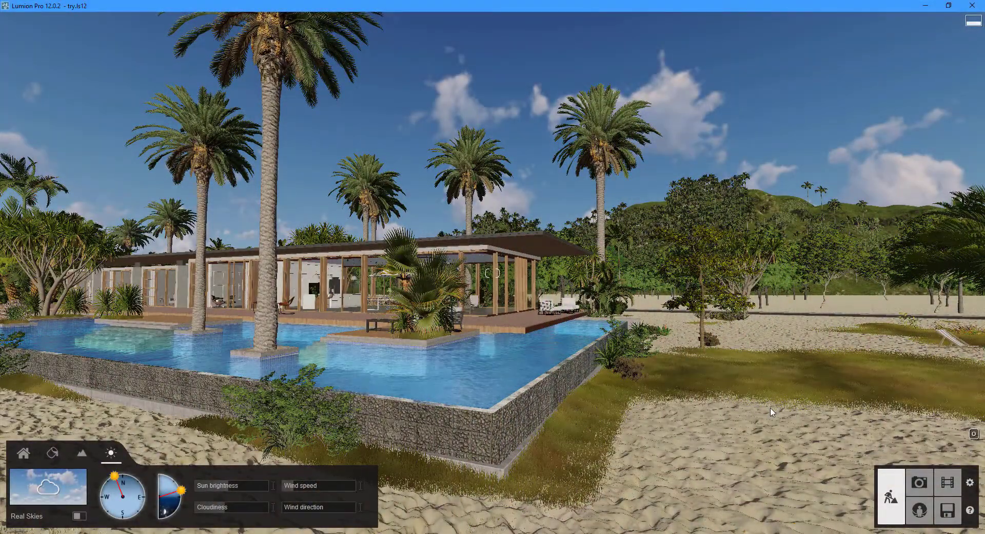
mouse_move(919, 510)
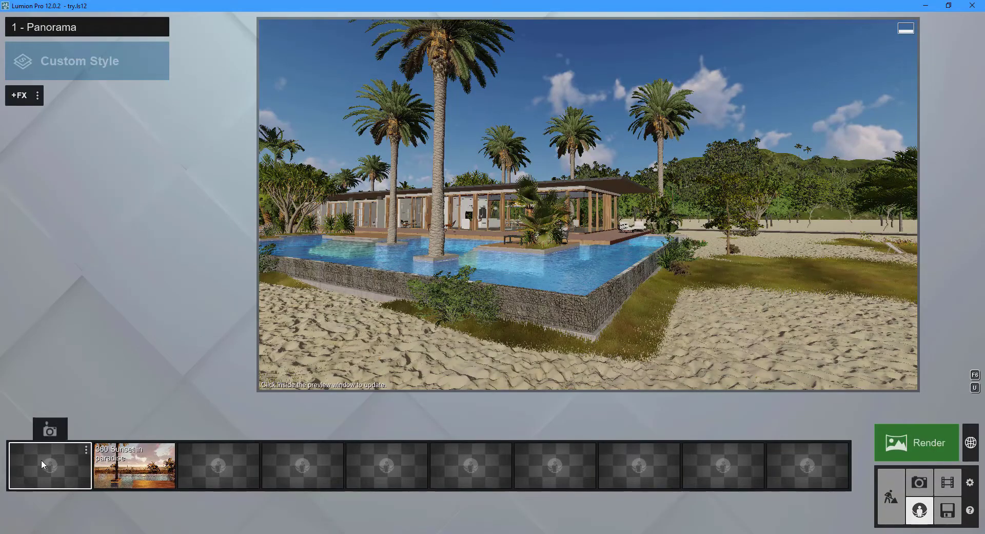
Step: Store the poolside view in the first empty slot as 1 - Panorama, then view 360 Sunset in paradise
left_click(587, 205)
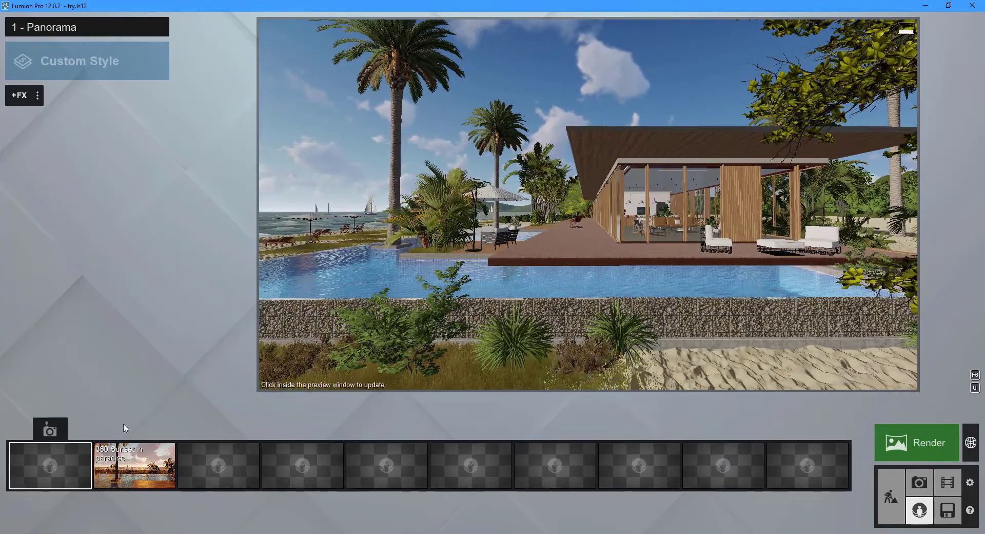
left_click(50, 430)
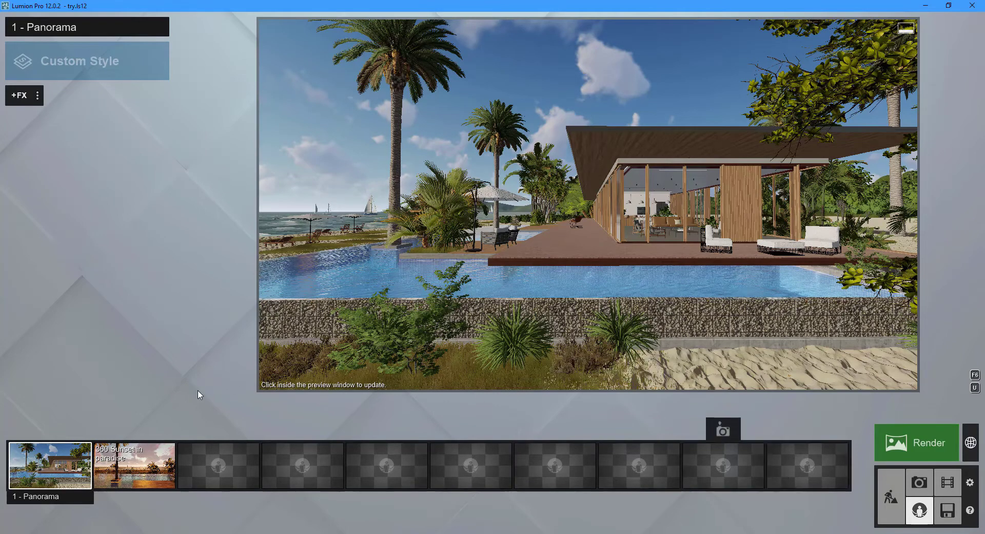
mouse_move(134, 465)
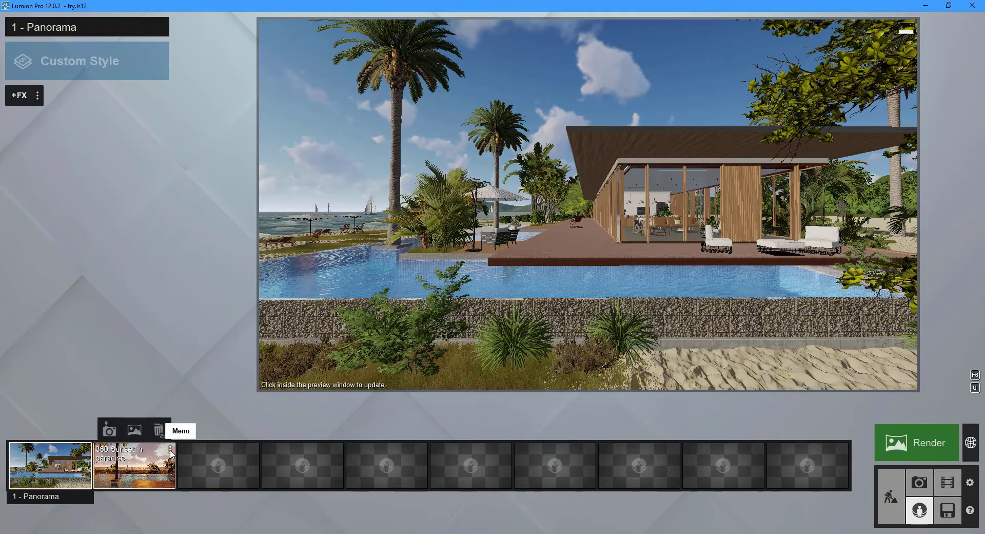
left_click(134, 465)
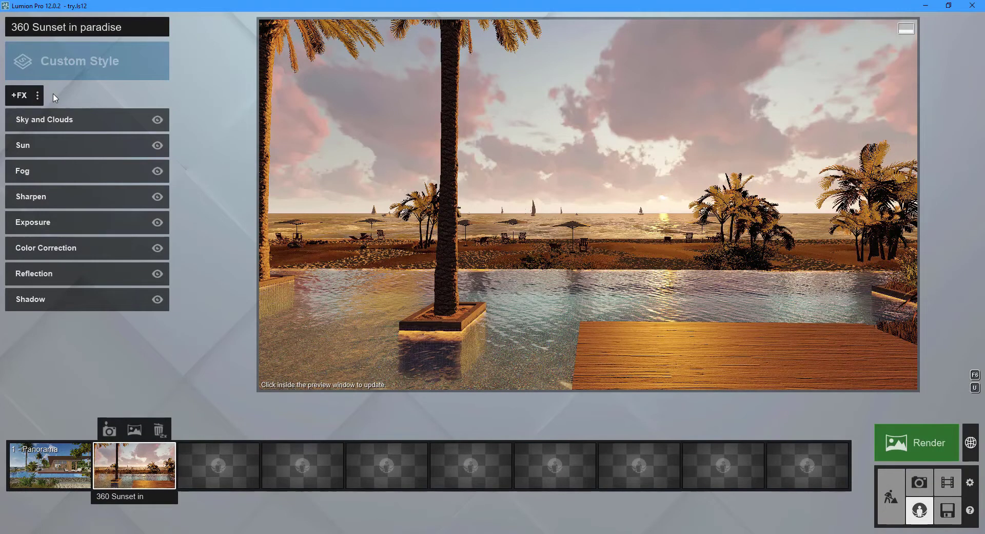
mouse_move(44, 427)
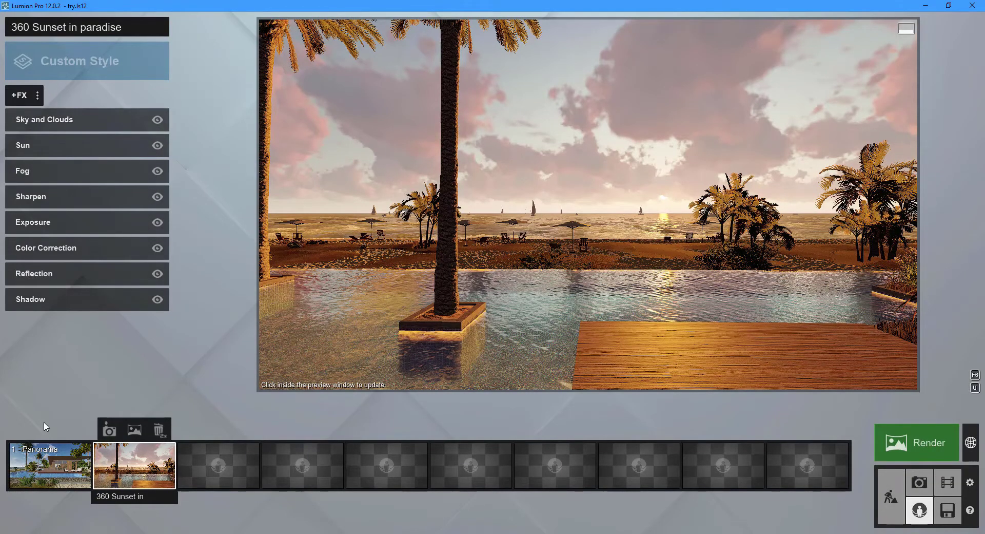
Step: Return to 1 - Panorama, check its FX options and bring up Render all 360 Panoramas
left_click(50, 464)
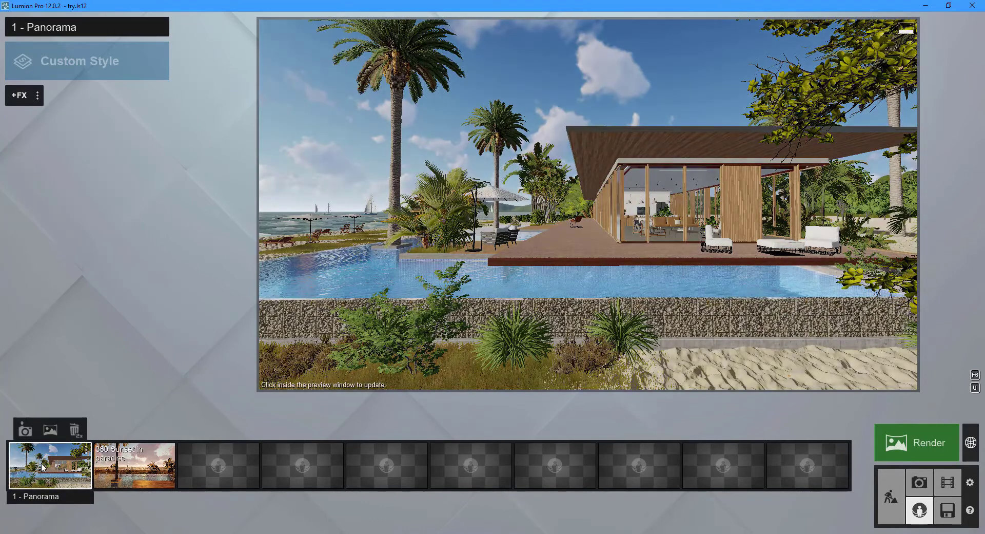
mouse_move(37, 96)
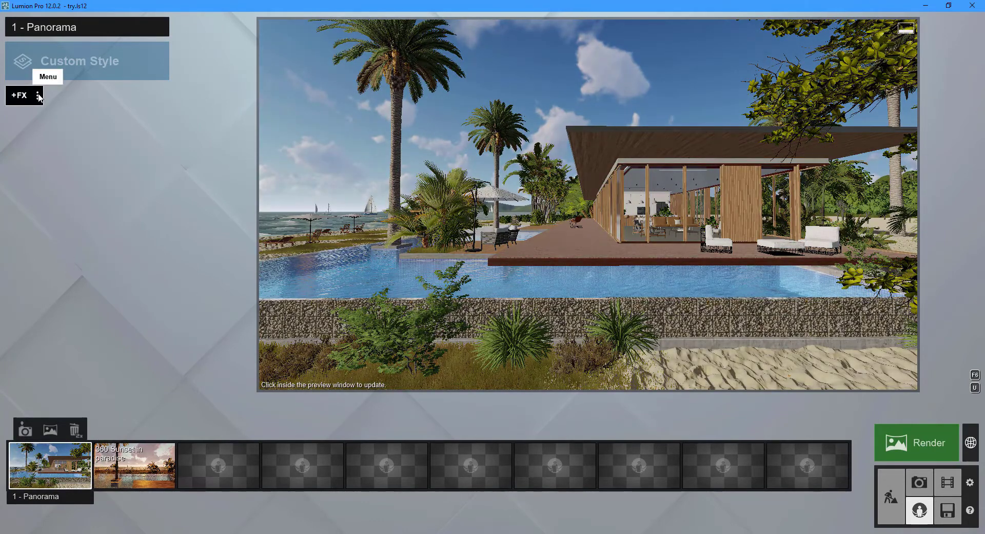
left_click(39, 95)
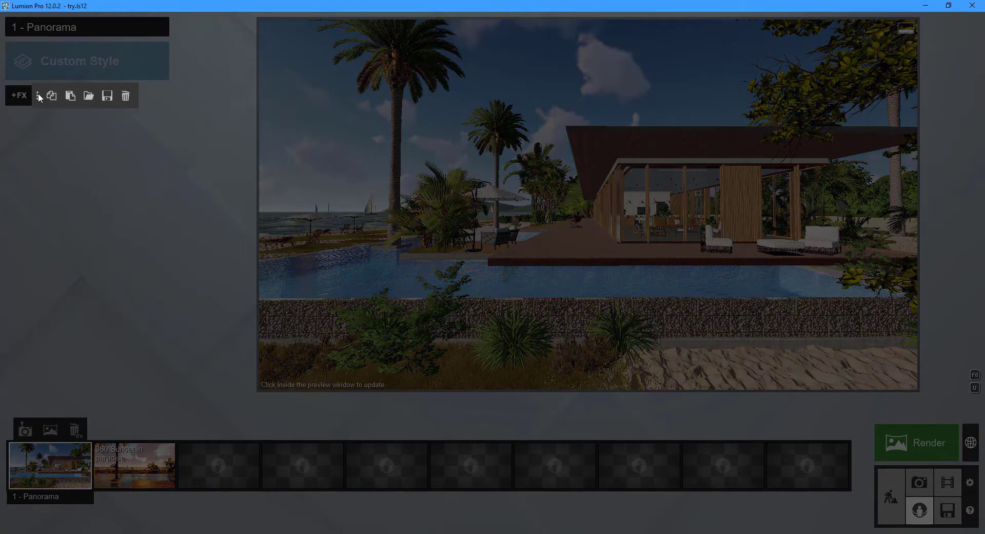
left_click(70, 95)
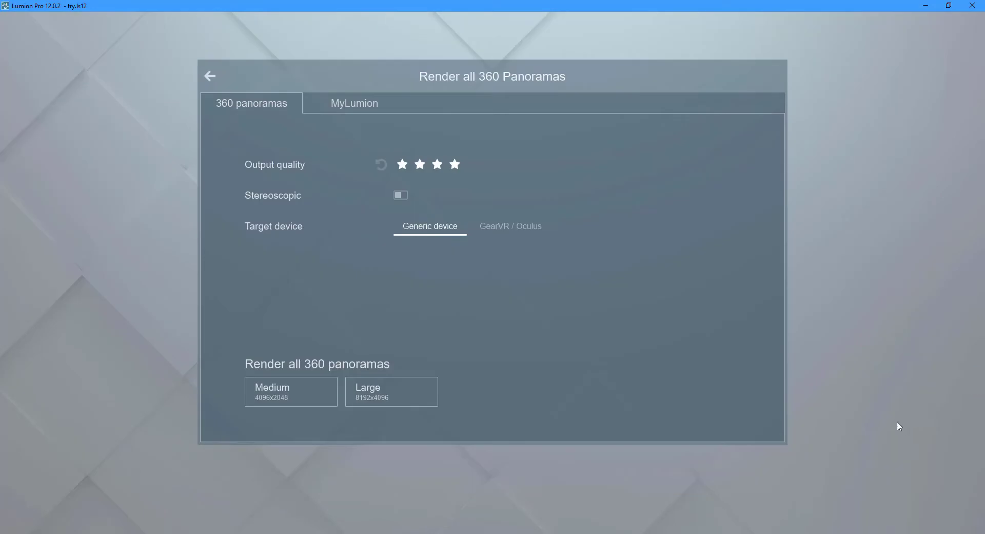
Step: Render all panoramas non-stereoscopic for a Generic device at Medium 4096x2048
left_click(402, 165)
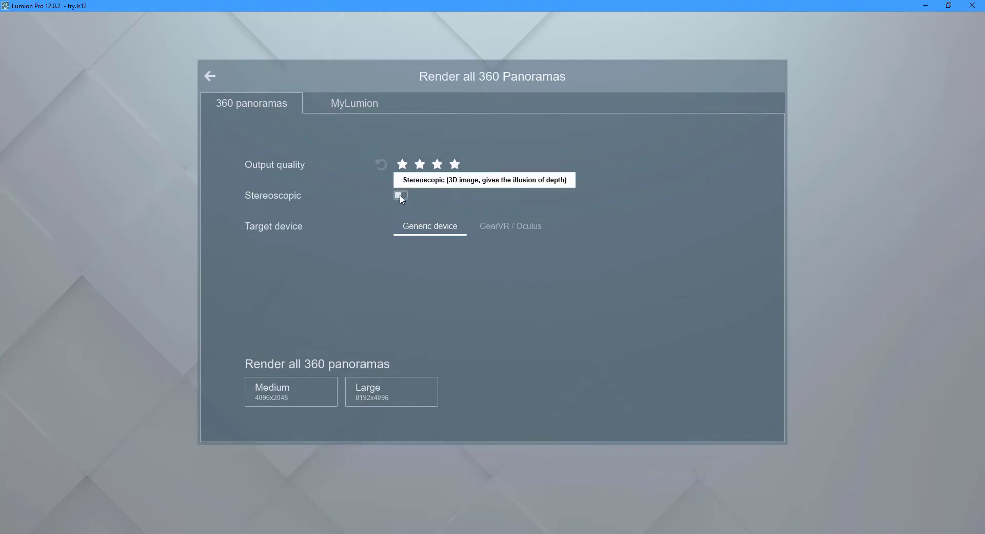
left_click(401, 195)
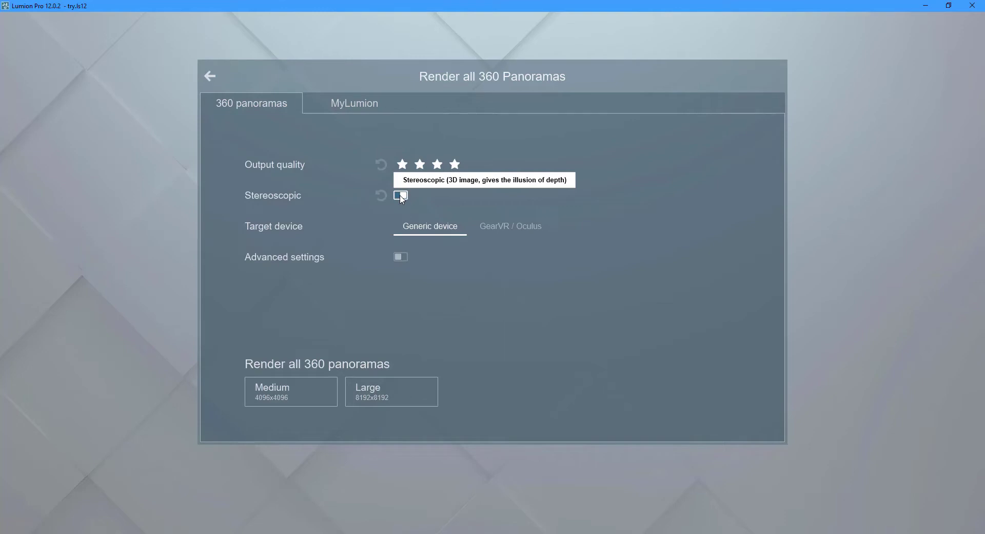
left_click(400, 196)
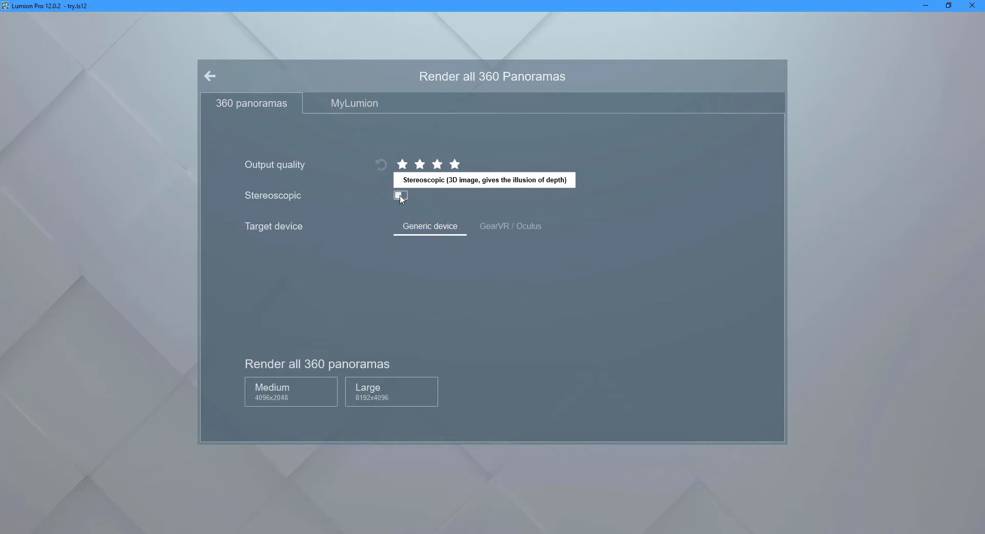
left_click(510, 225)
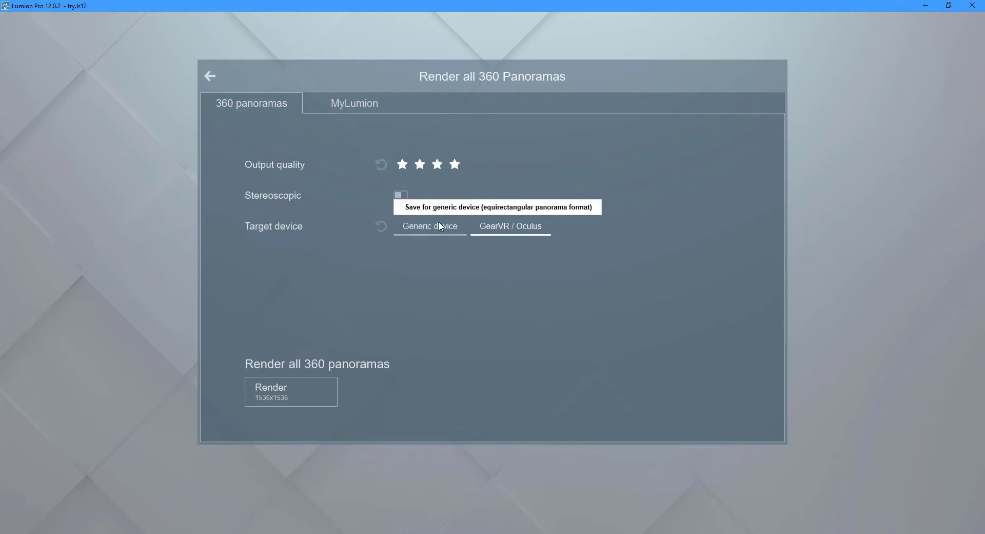
left_click(430, 225)
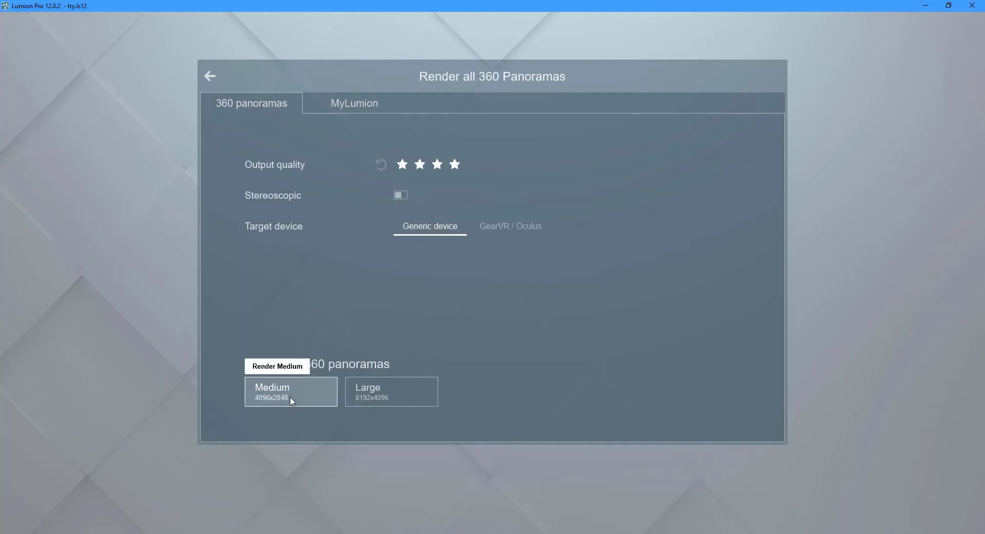
left_click(290, 391)
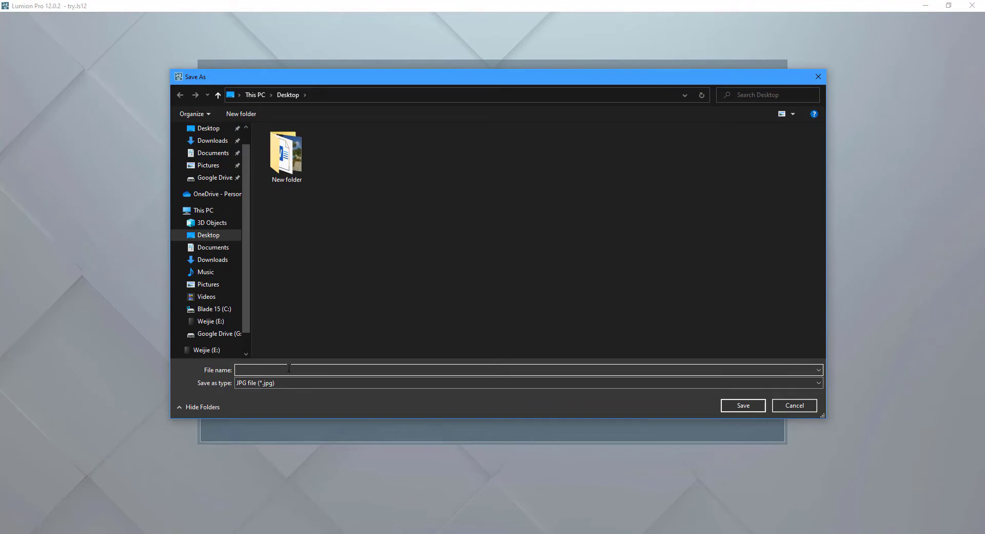
Step: Save the rendered panoramas as JPG files named Image A on the desktop
type("Image A")
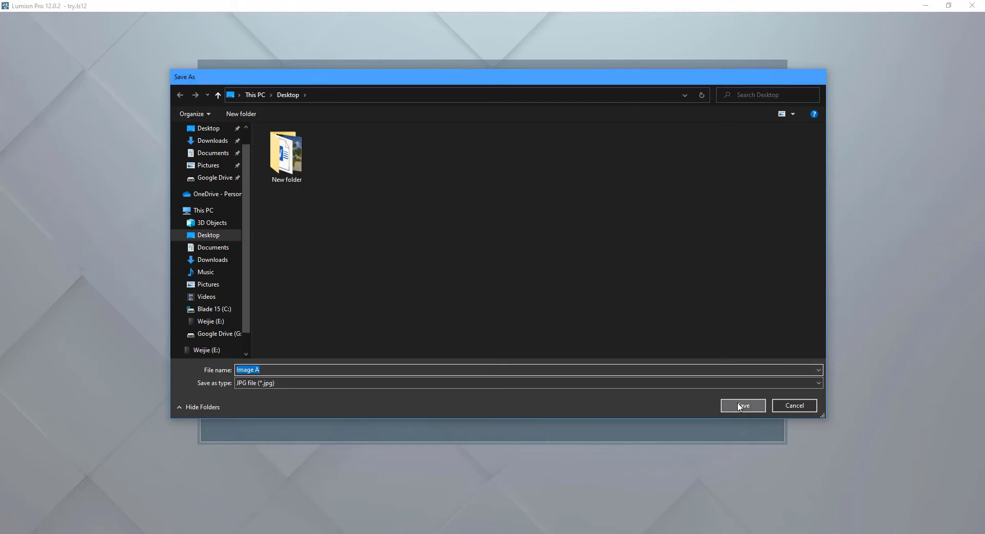
left_click(743, 405)
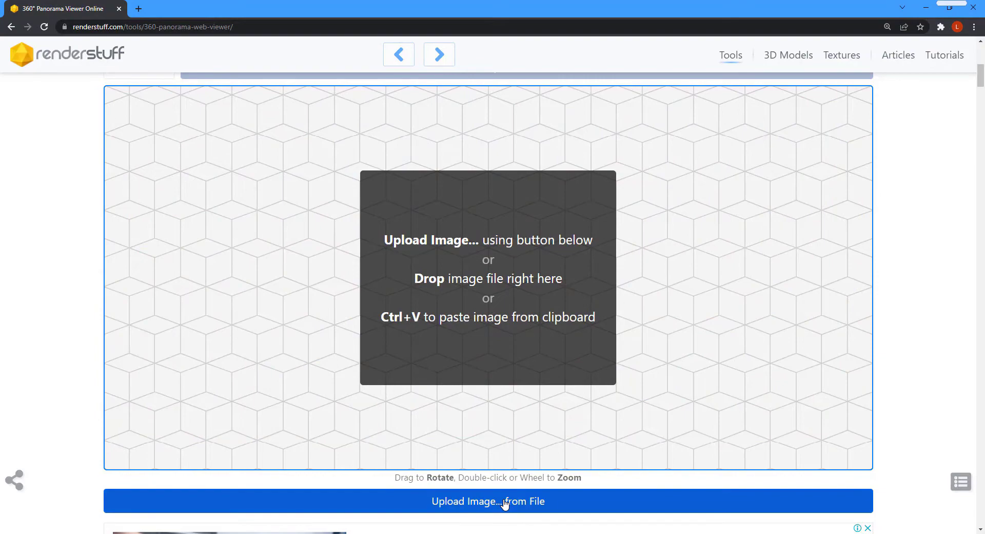
Step: Upload Image A_360 Sunset in paradise.jpg from the Desktop into the renderstuff viewer
left_click(488, 501)
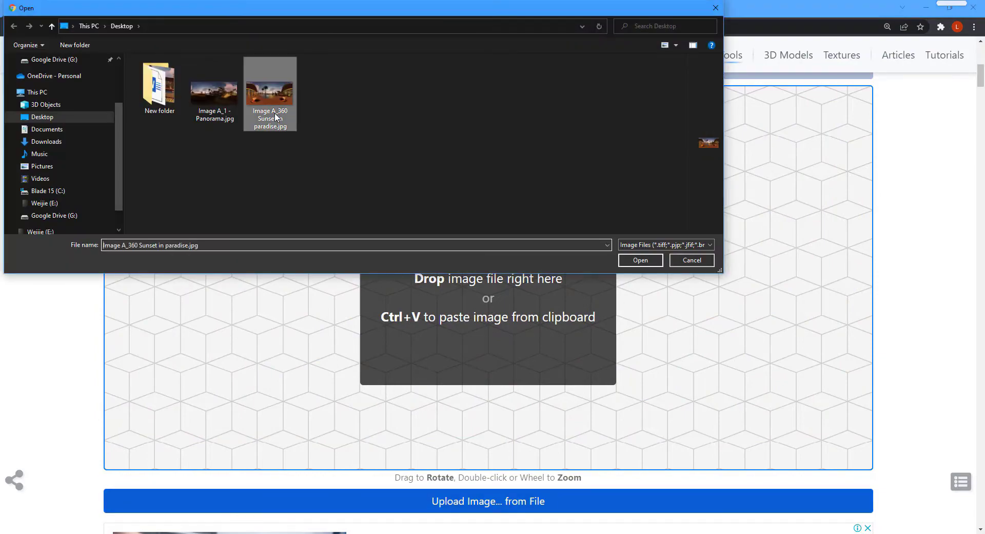
left_click(640, 260)
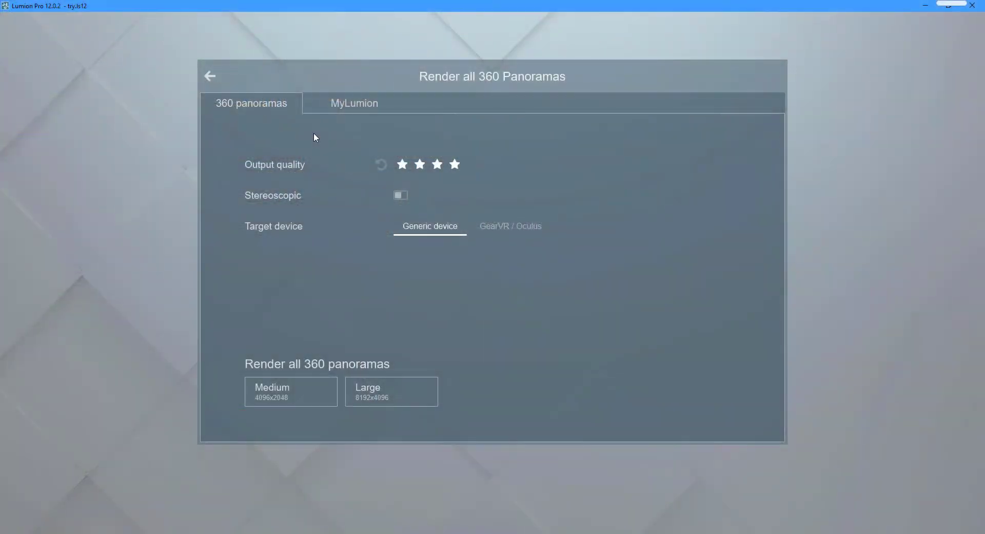
mouse_move(353, 103)
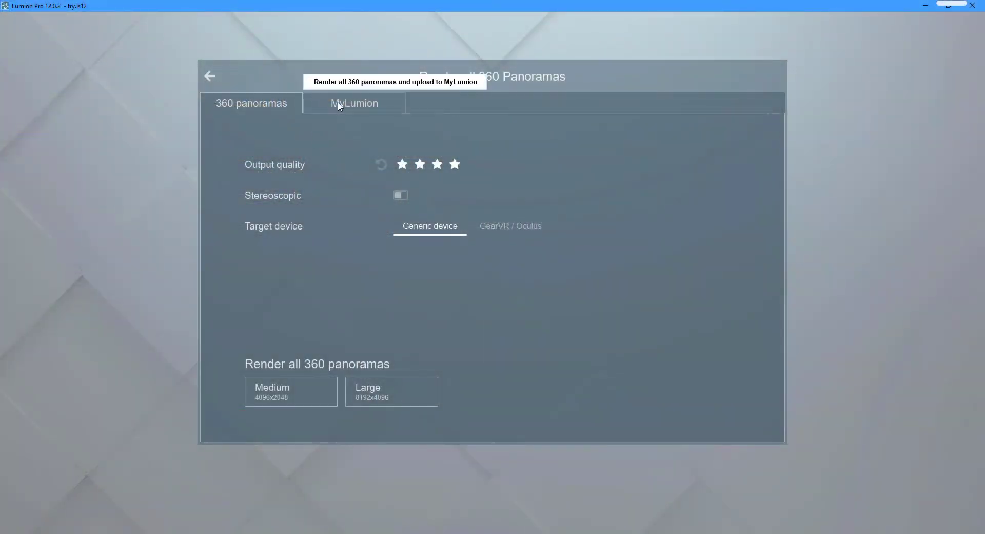
Step: Upload all 360 panoramas to MyLumion at one-star draft quality
left_click(355, 102)
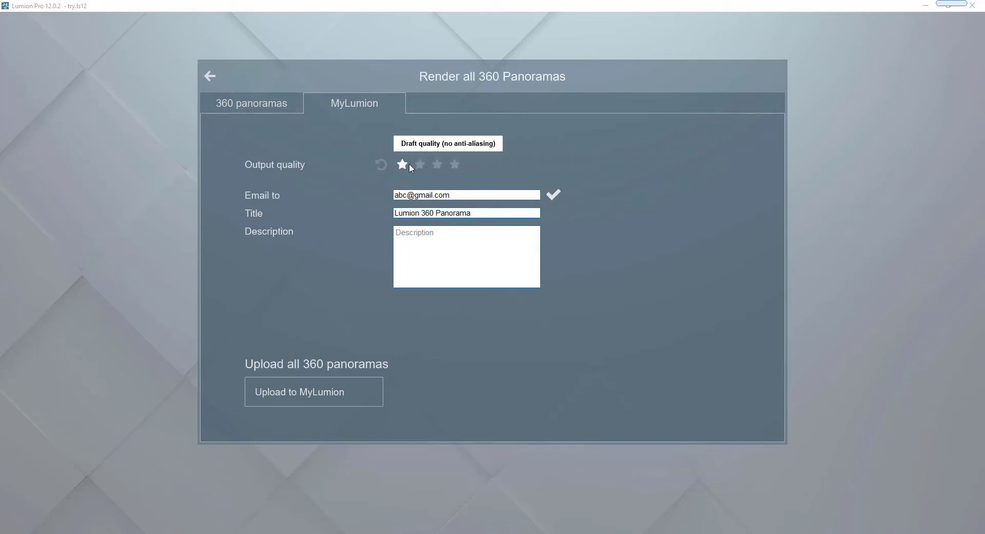
mouse_move(321, 317)
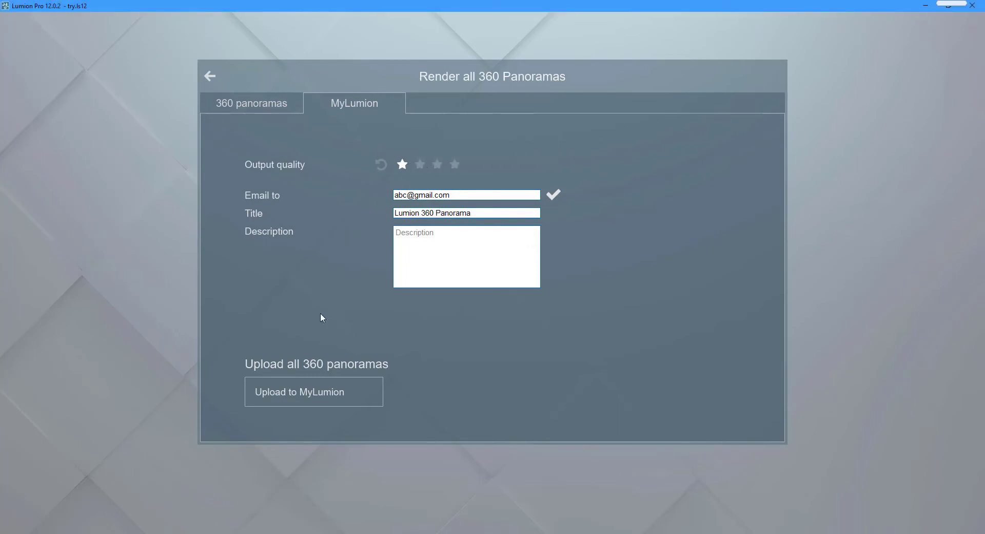
left_click(314, 391)
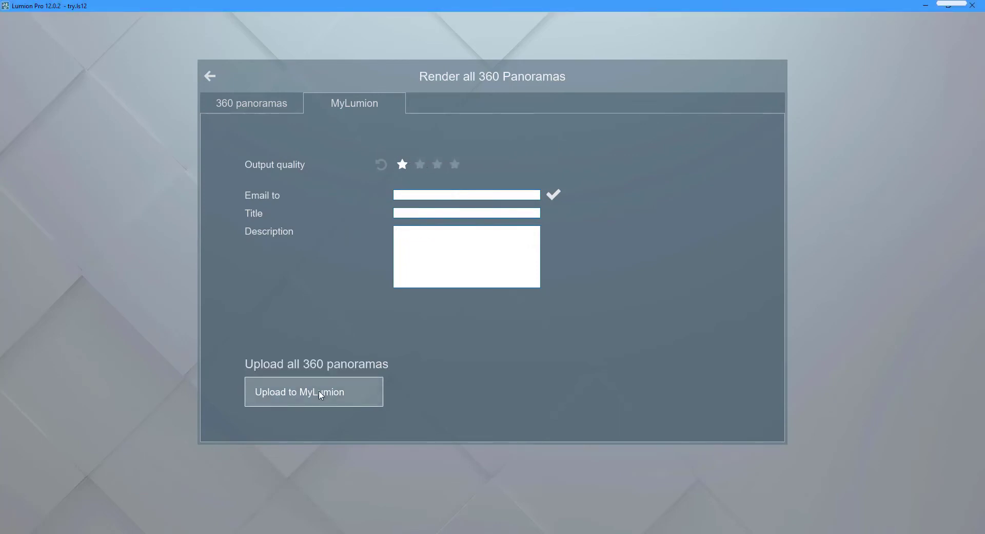
left_click(314, 392)
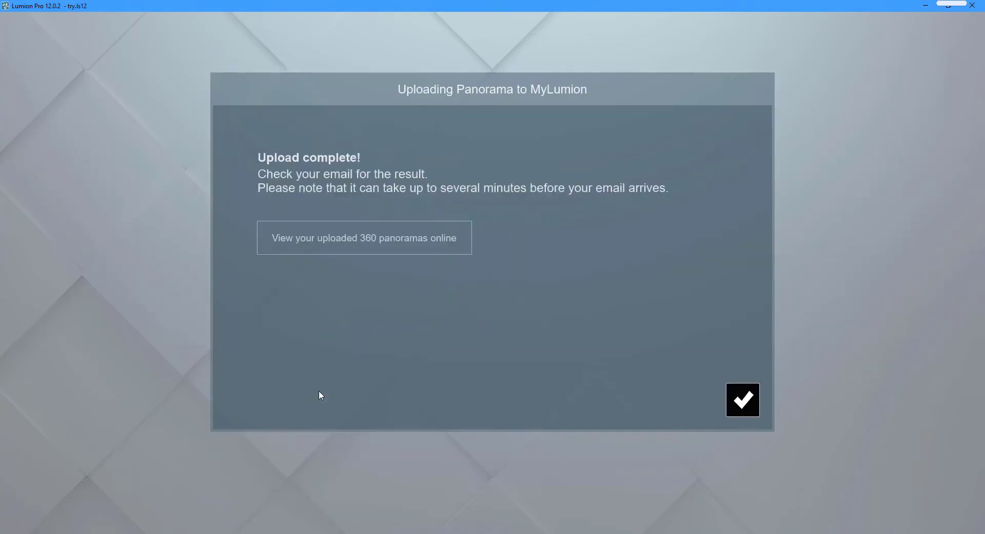
Step: View the uploaded 360 panoramas online from the Upload complete dialog
left_click(363, 238)
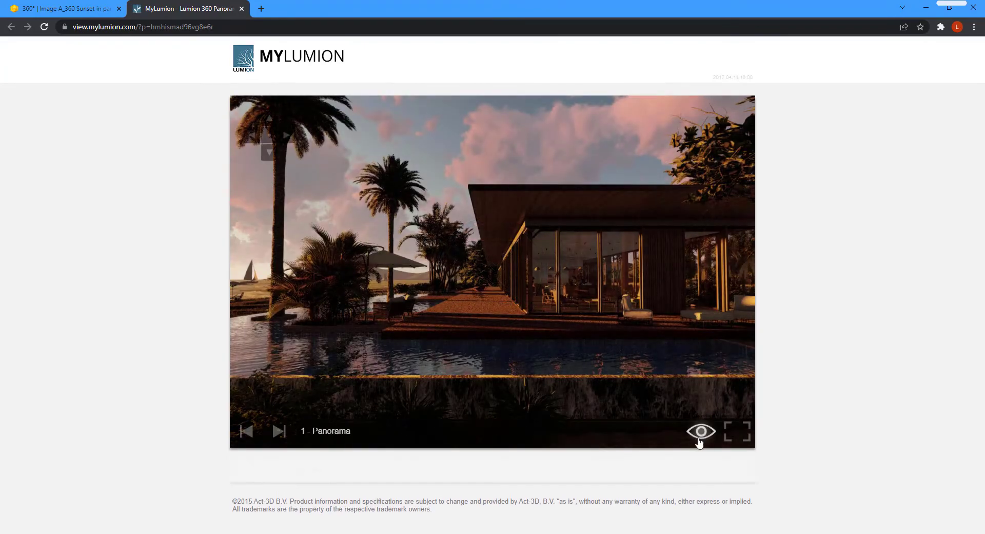
Step: Show the terrace panorama as an immersive full-screen view on MyLumion
left_click(739, 431)
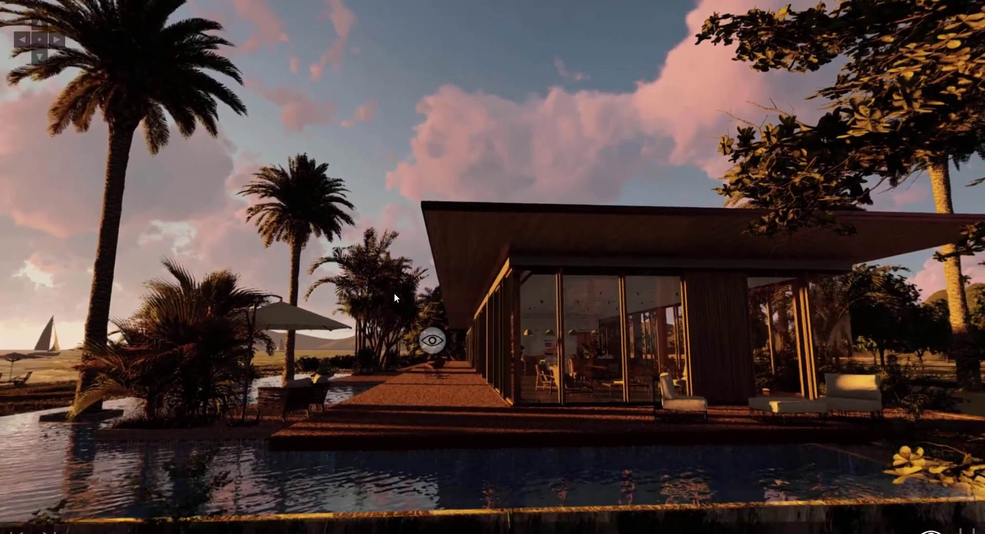
left_click(432, 341)
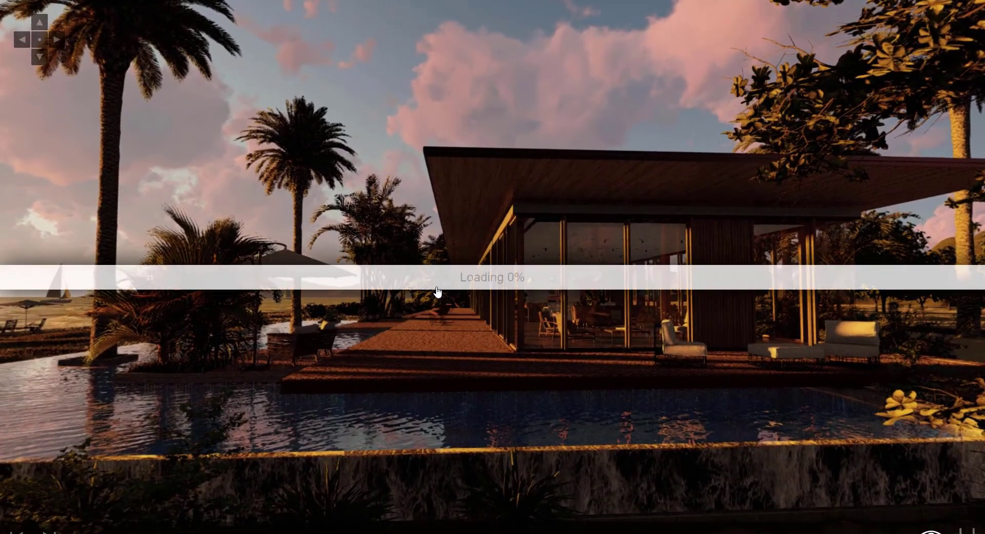